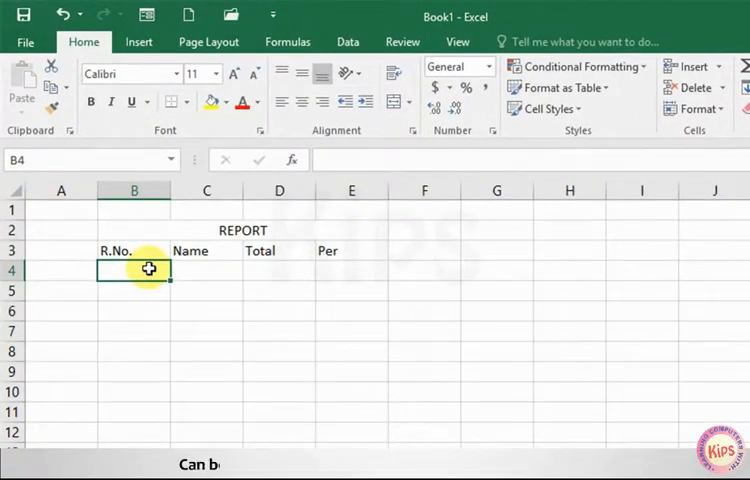
mouse_move(278, 158)
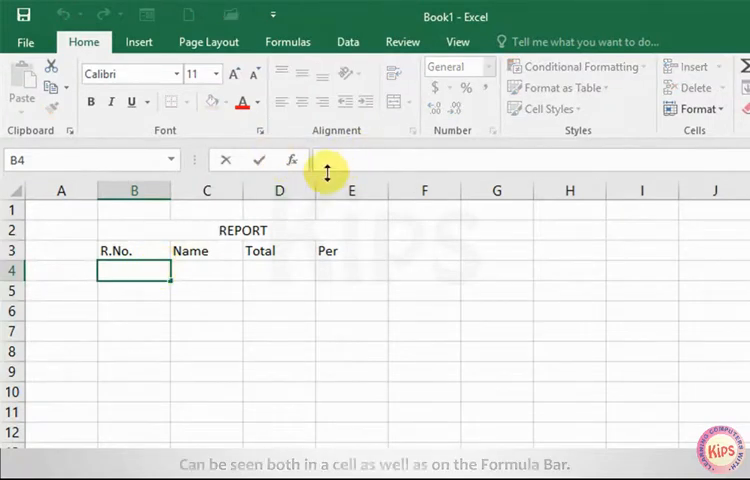
- Enter 101 as the first roll number under R.No
text(101)
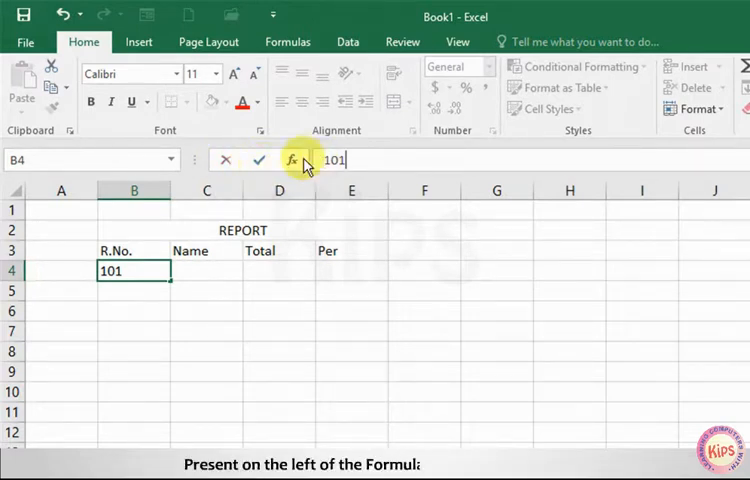
mouse_move(258, 160)
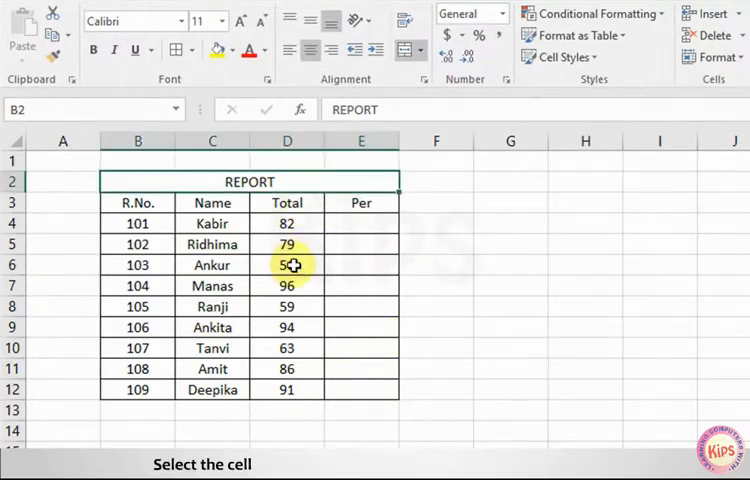
- Replace Ankur's total in cell D6 with 65
click(288, 264)
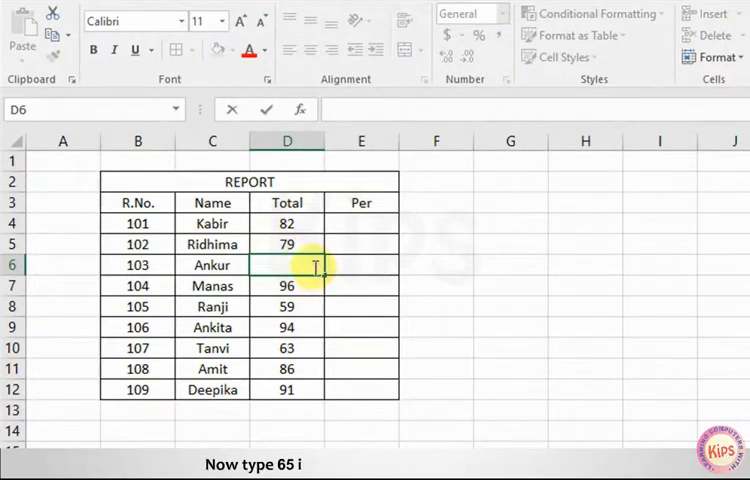
text(65)
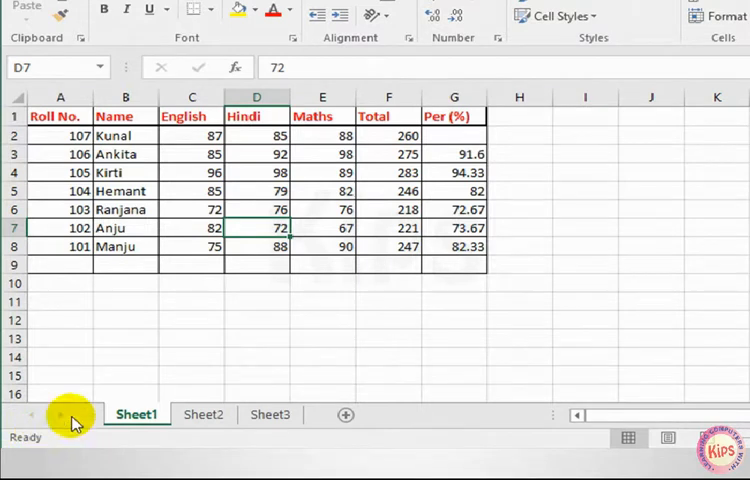
mouse_move(394, 320)
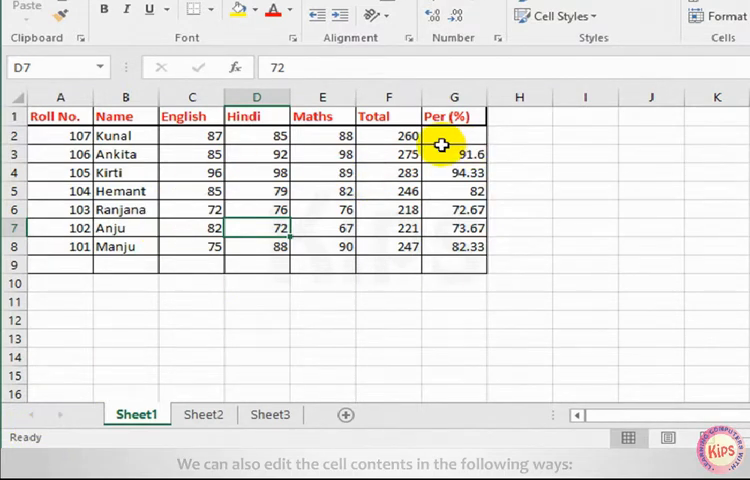
- Edit Kirti's Hindi mark in D4 via the formula bar, changing 98 to 96
click(256, 172)
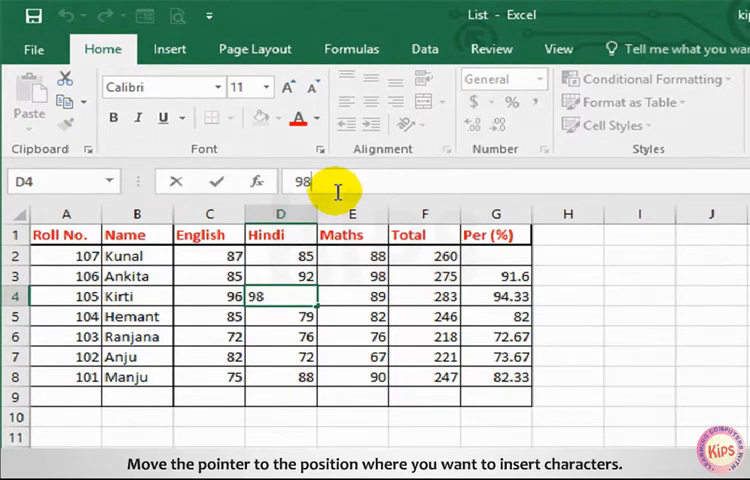
key(Backspace)
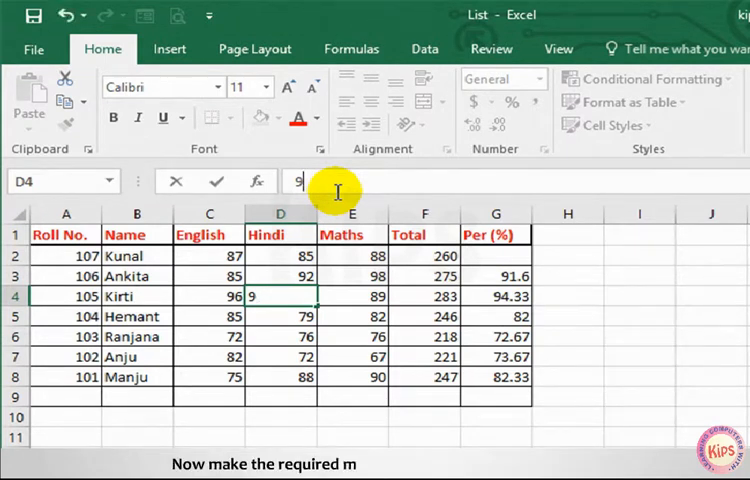
text(6)
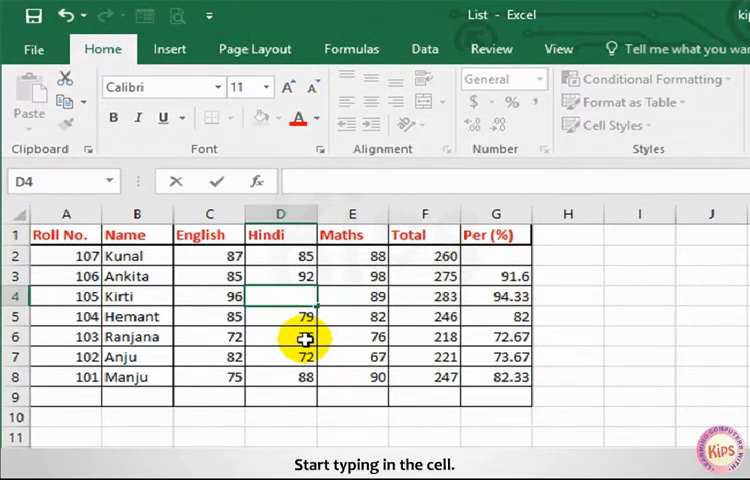
- Overtype Kirti's Hindi mark in D4 with 69
text(69)
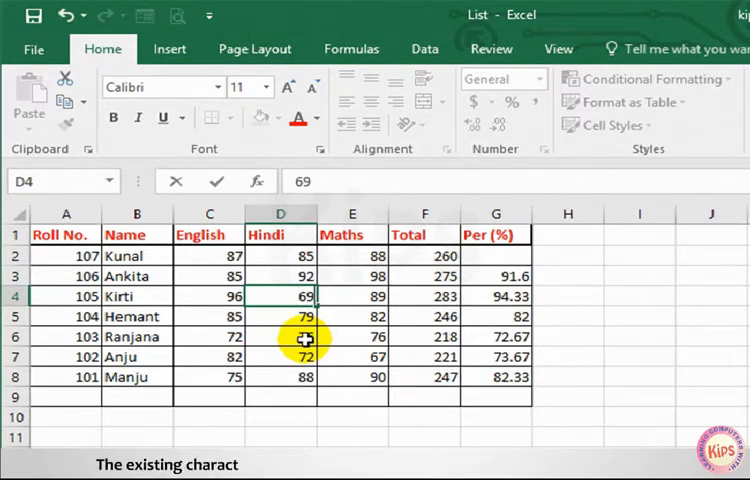